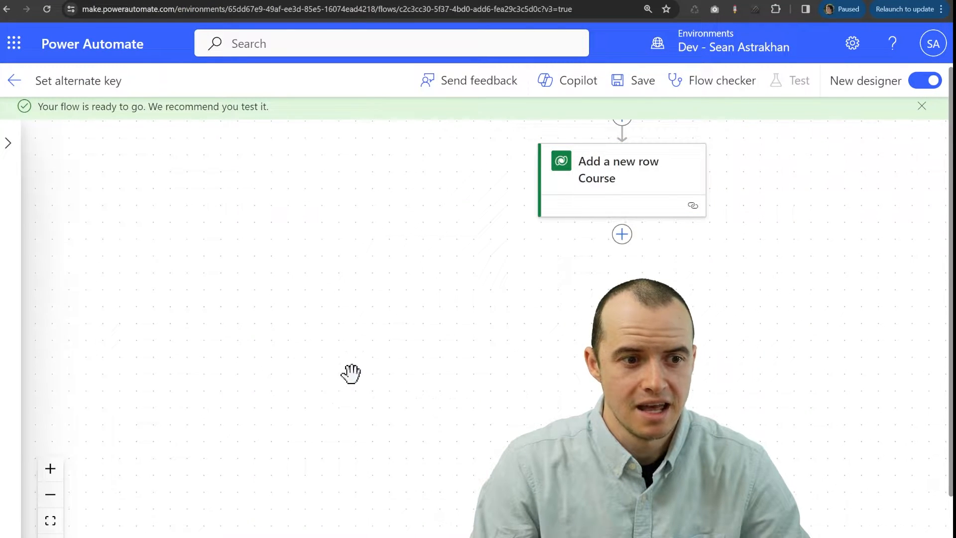
Inspect the Instructors table's SQL ID Key, confirming it uses the SQL ID column
click(618, 170)
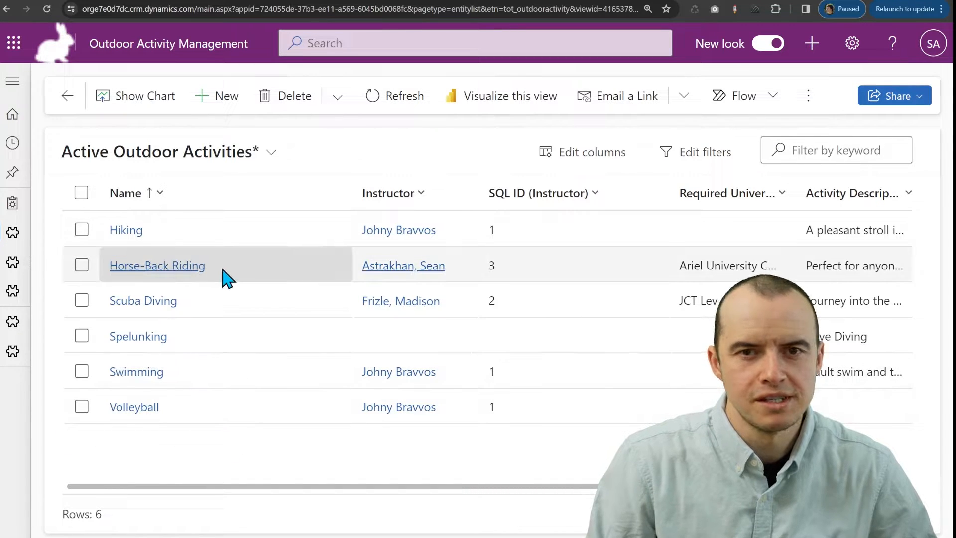
mouse_move(204, 237)
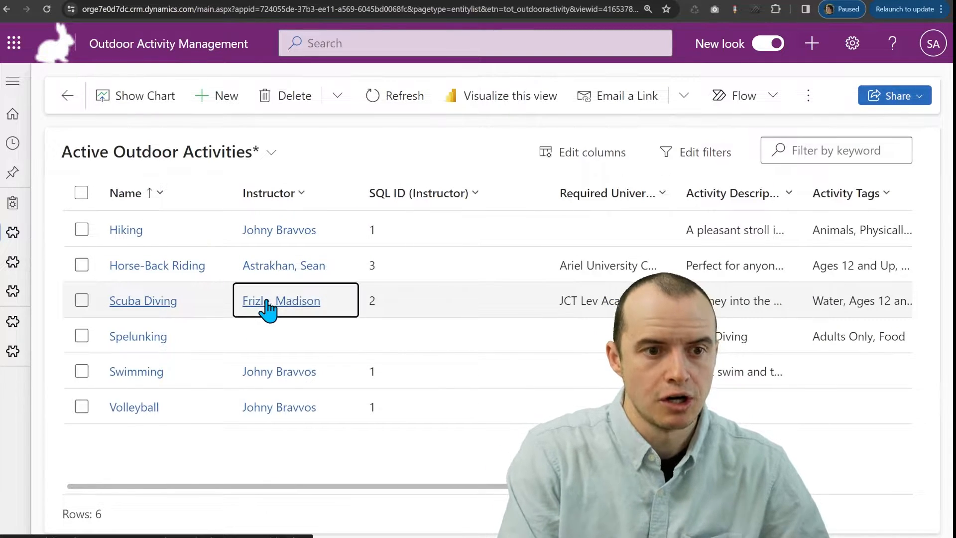
click(281, 301)
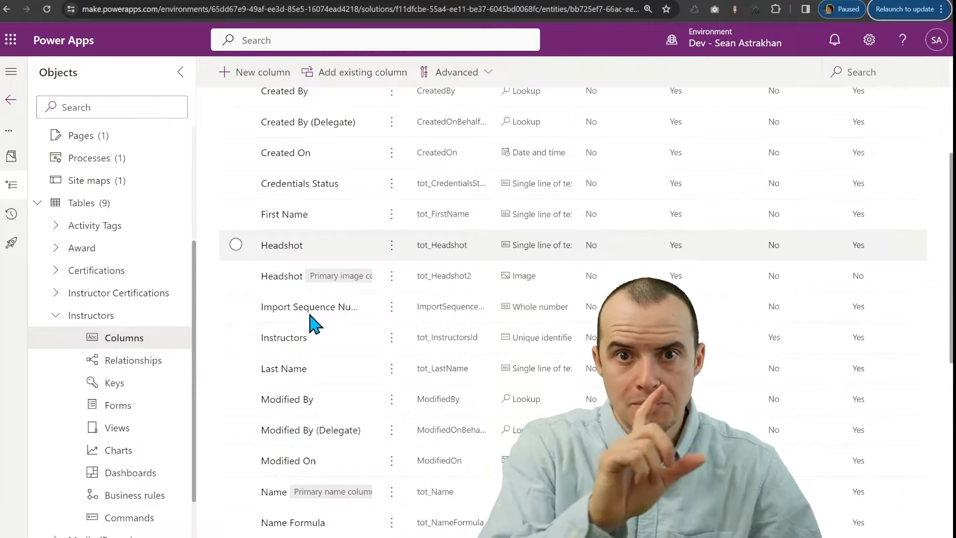
scroll(down, 3)
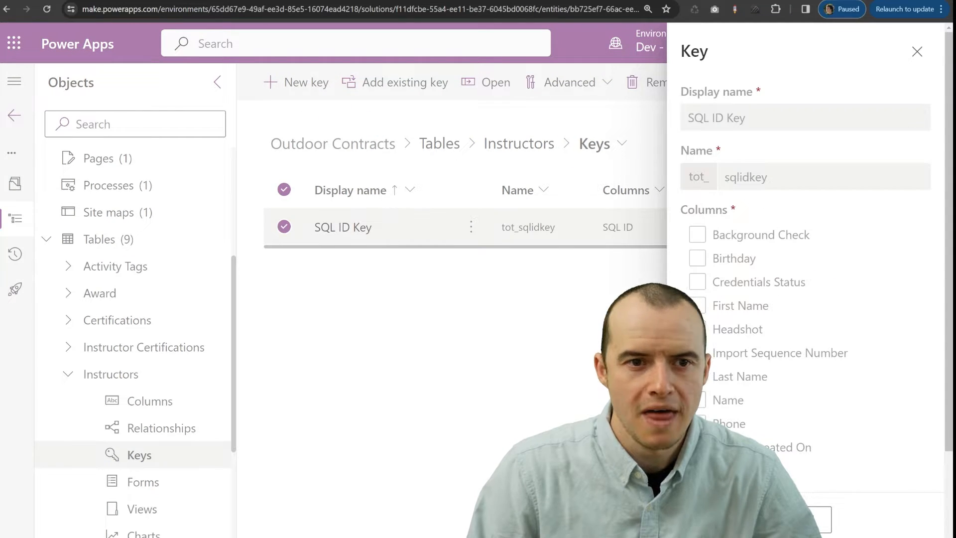
click(917, 51)
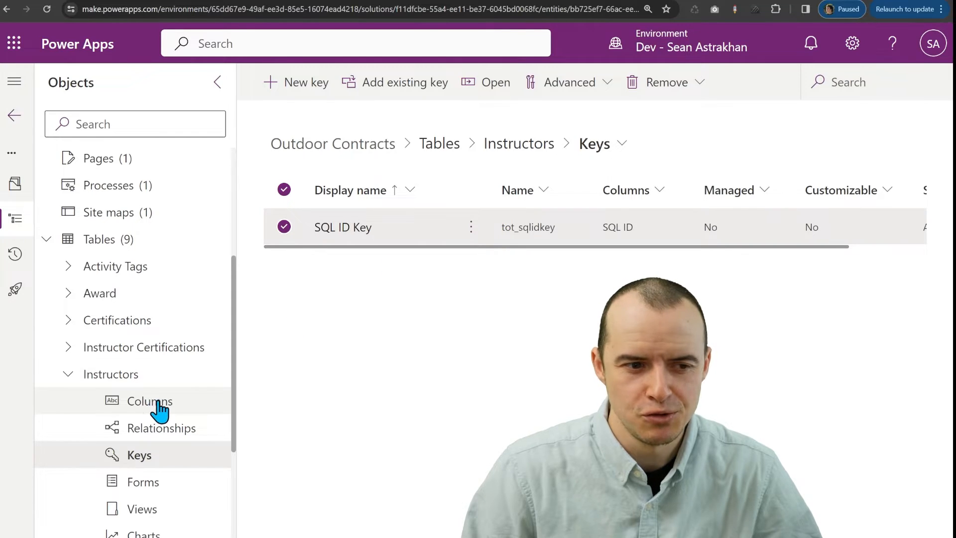
View the SQL ID column's properties in the Instructors table columns list
click(149, 401)
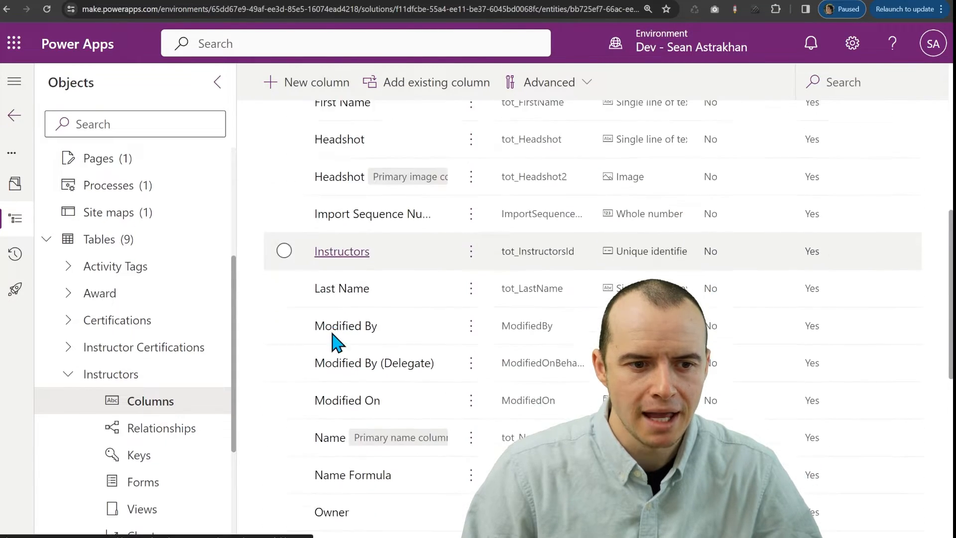
scroll(down, 3)
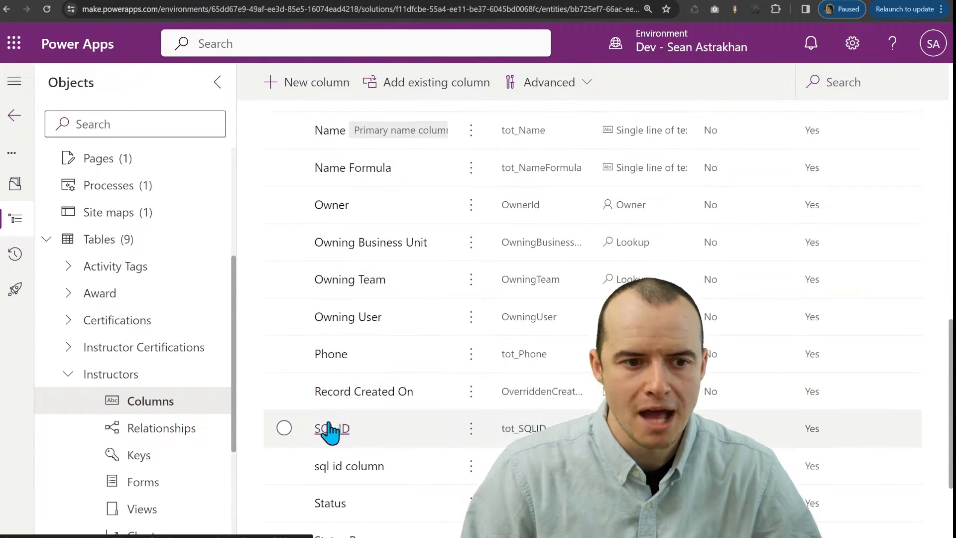
mouse_move(438, 439)
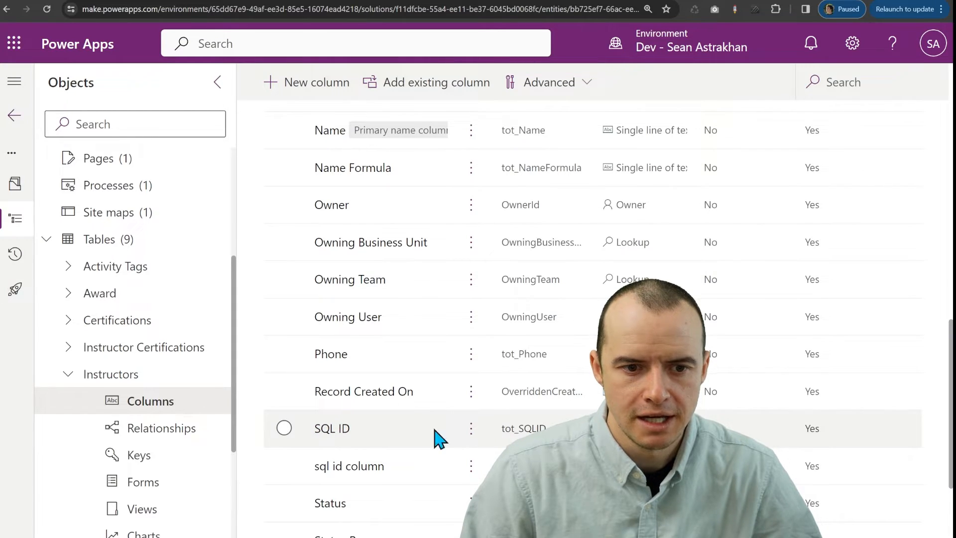
click(332, 429)
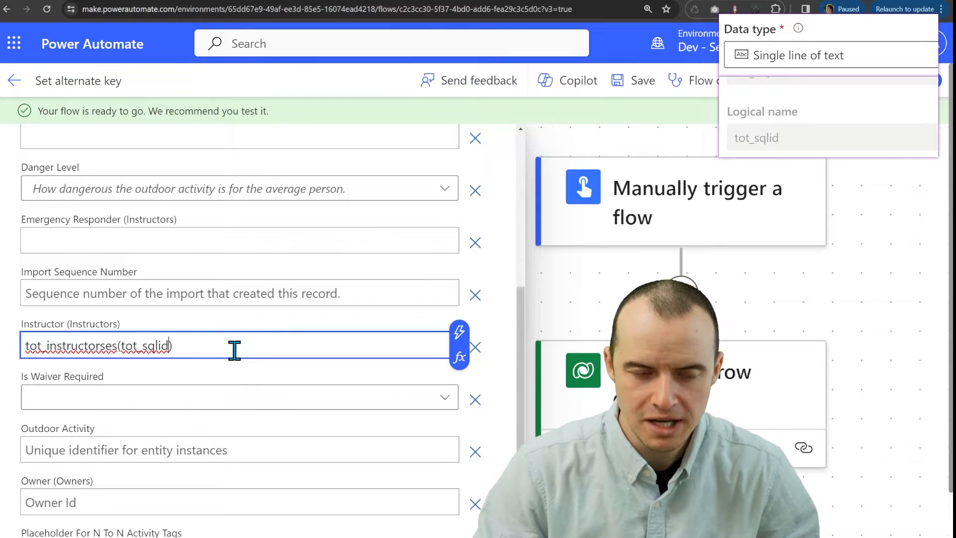
Set Instructor to tot_instructorses(tot_sqlid=2) and Name to 'My new course'
text(=2)
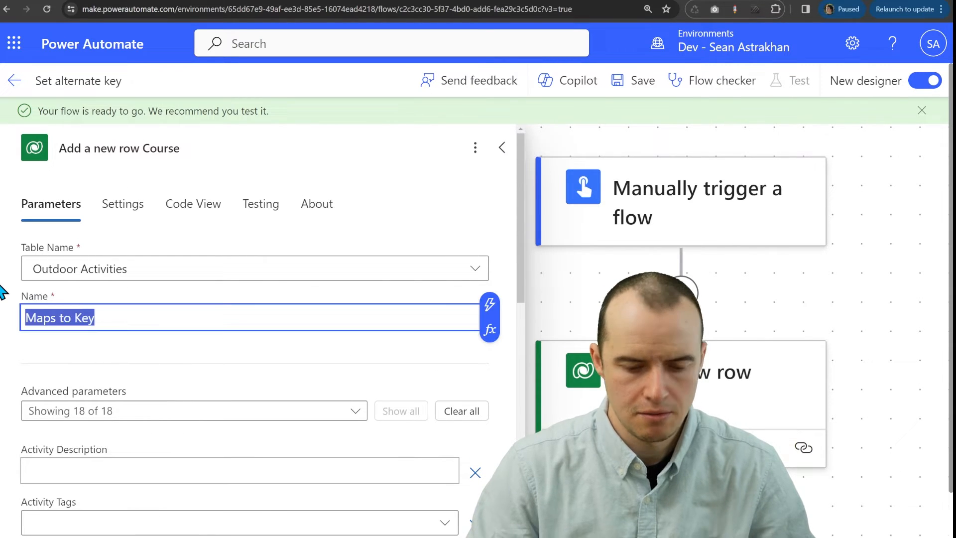
text(My new course)
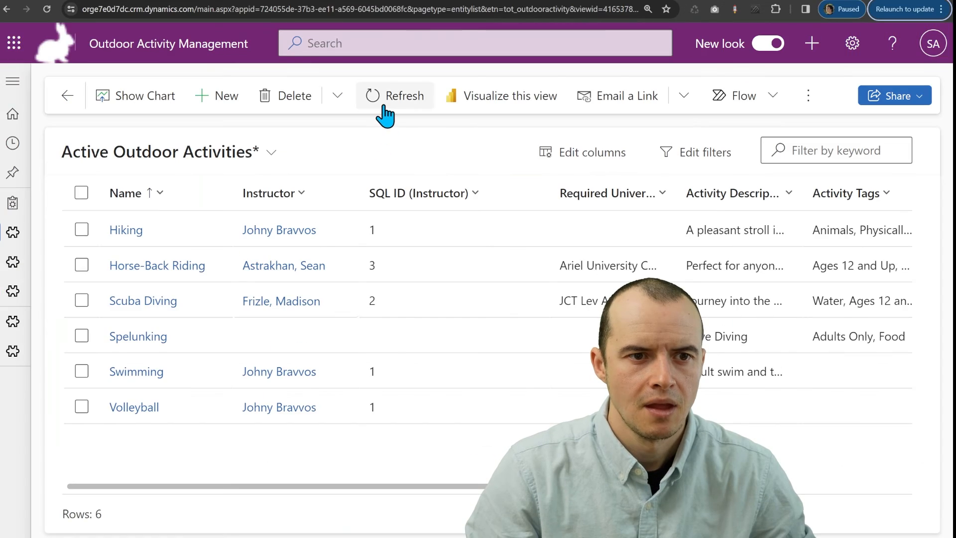
click(394, 96)
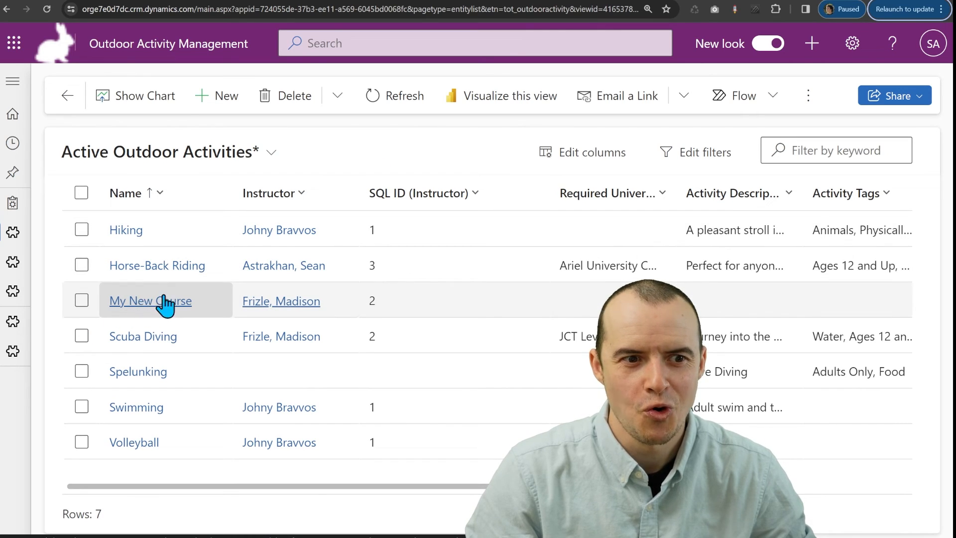
mouse_move(275, 311)
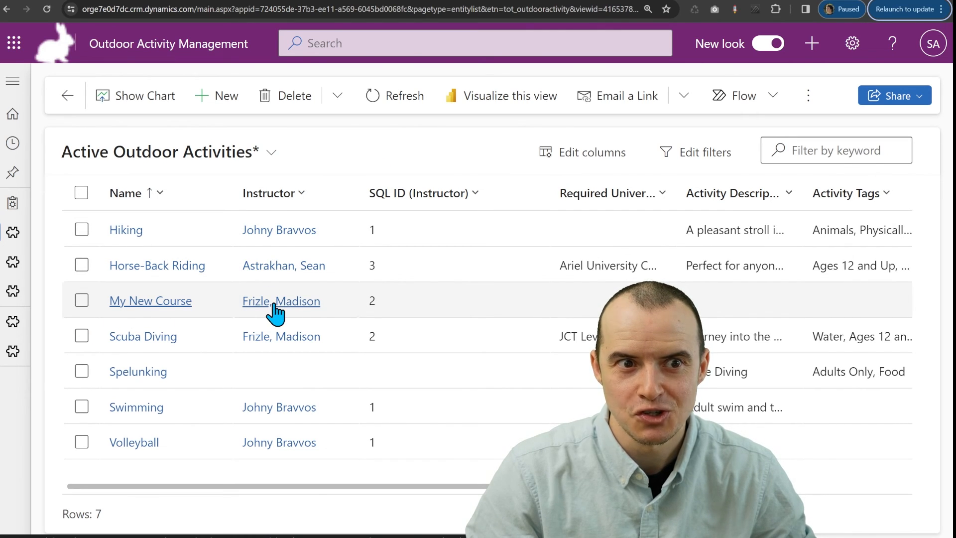
click(281, 301)
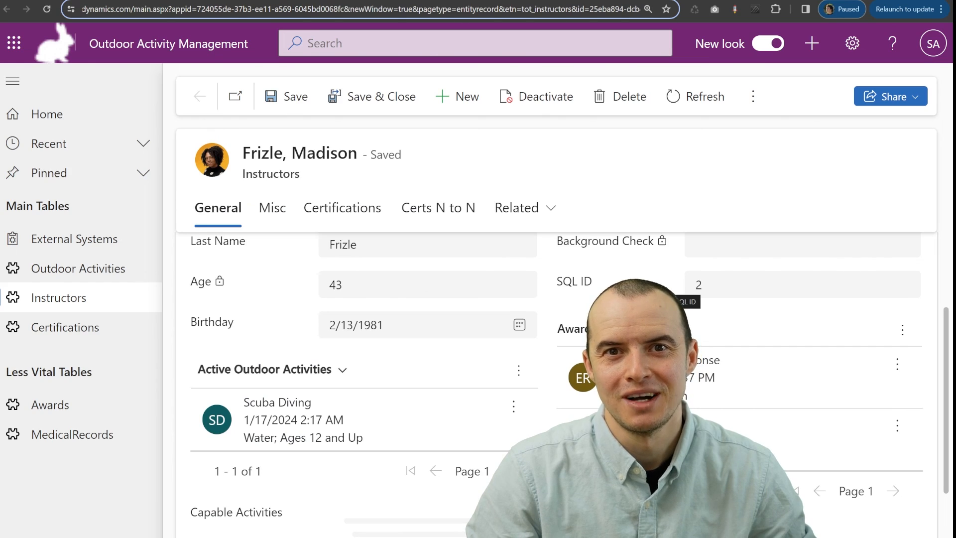